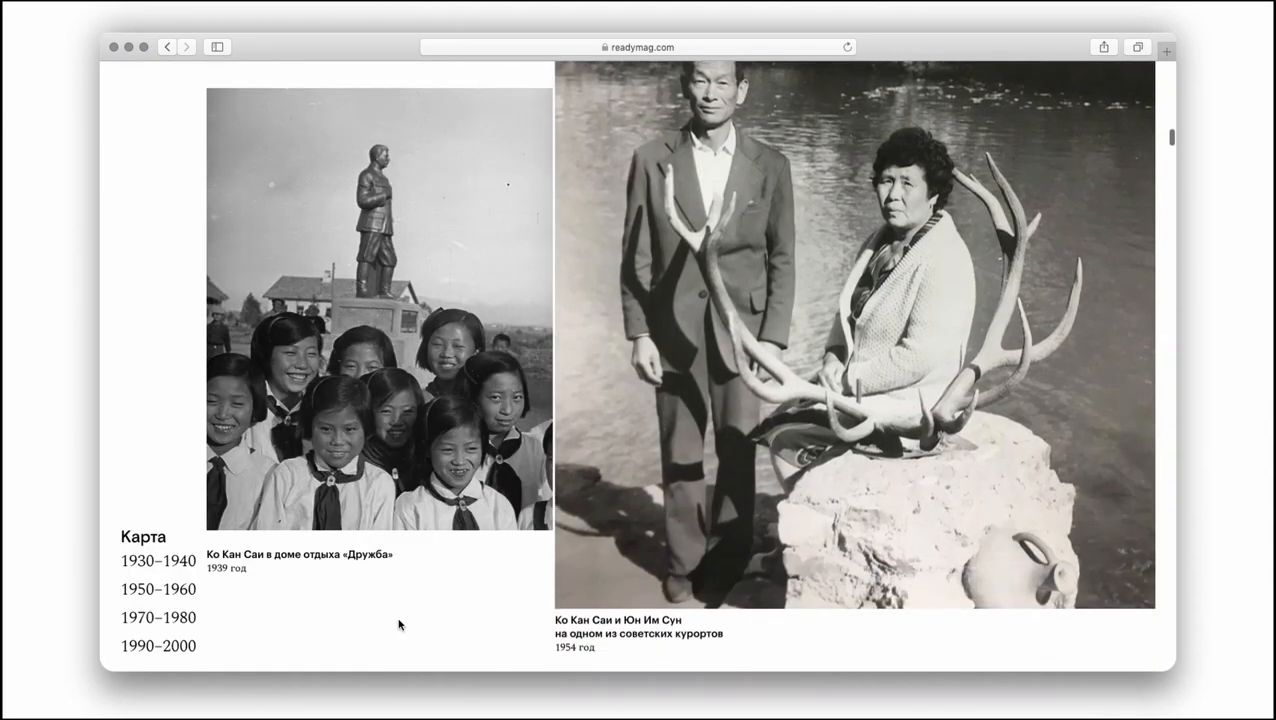
Scroll through the example photo project before switching to the yellow portfolio page.
{"action": "scroll", "scroll_direction": "down", "scroll_amount": 3}
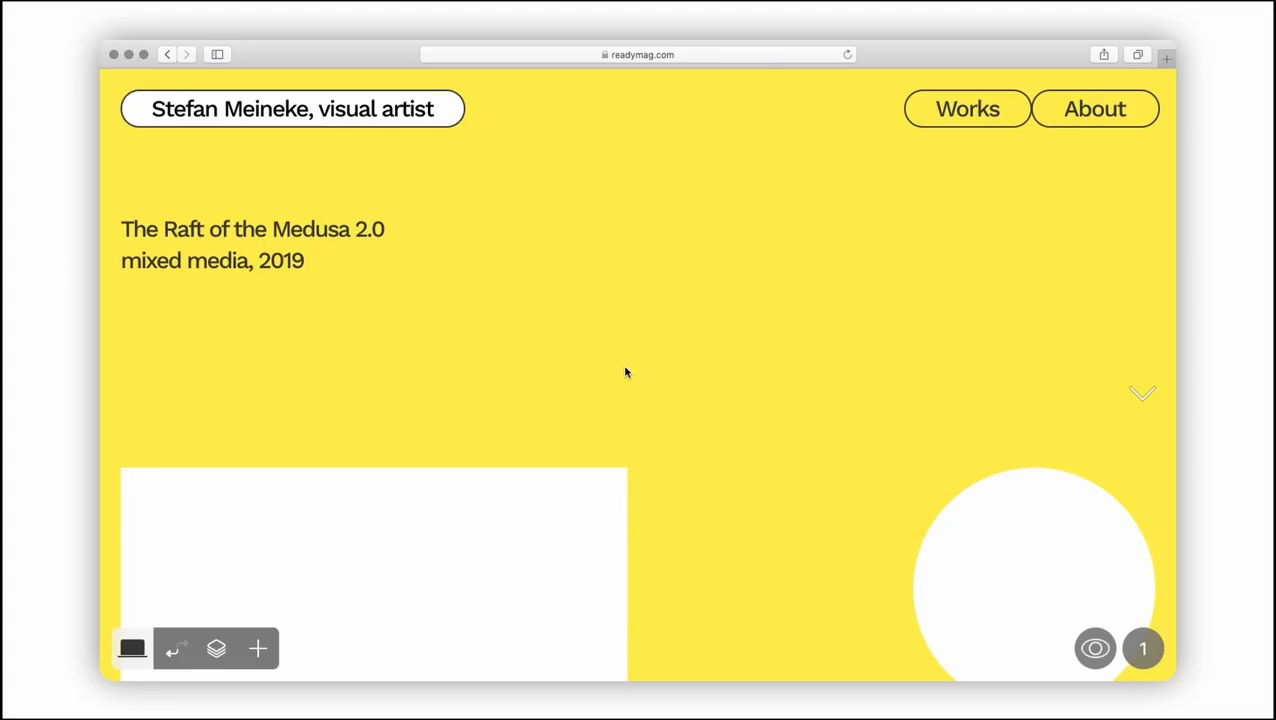
Add a Hotspot widget and position its pin on the top-right corner of the left white box.
{"action": "left_click", "coordinate": [256, 648]}
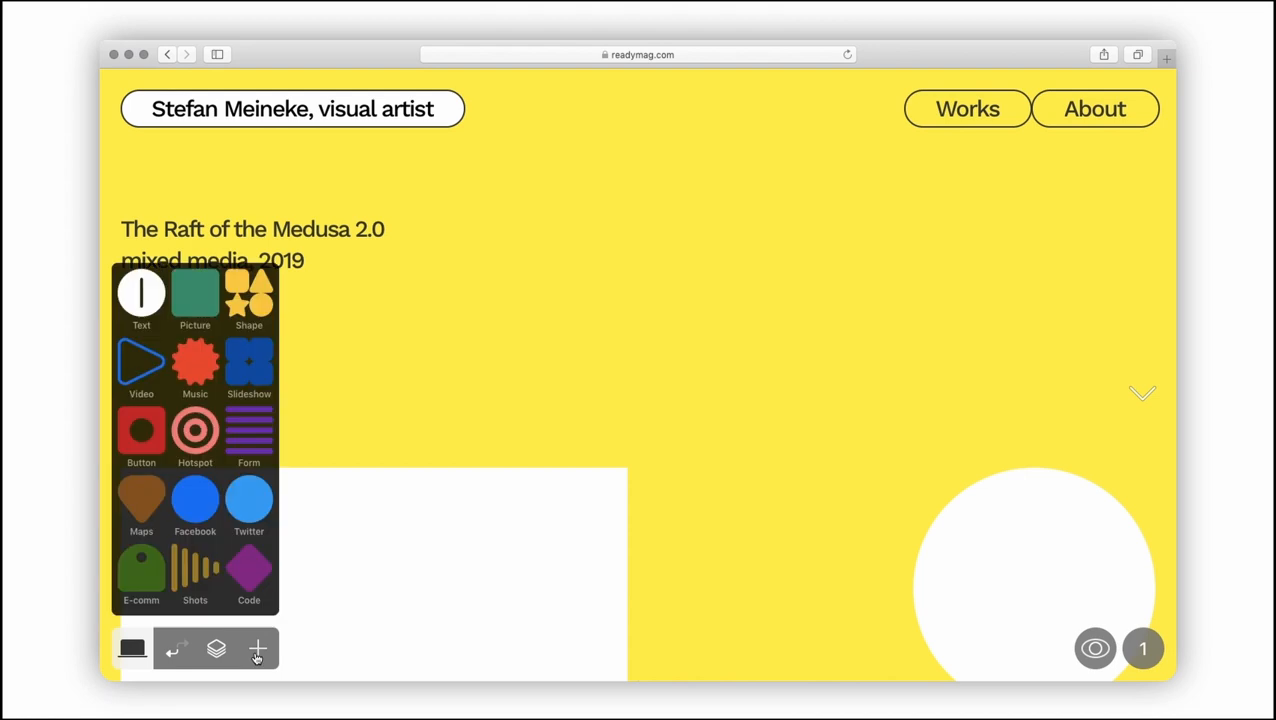
{"action": "left_click", "coordinate": [256, 648]}
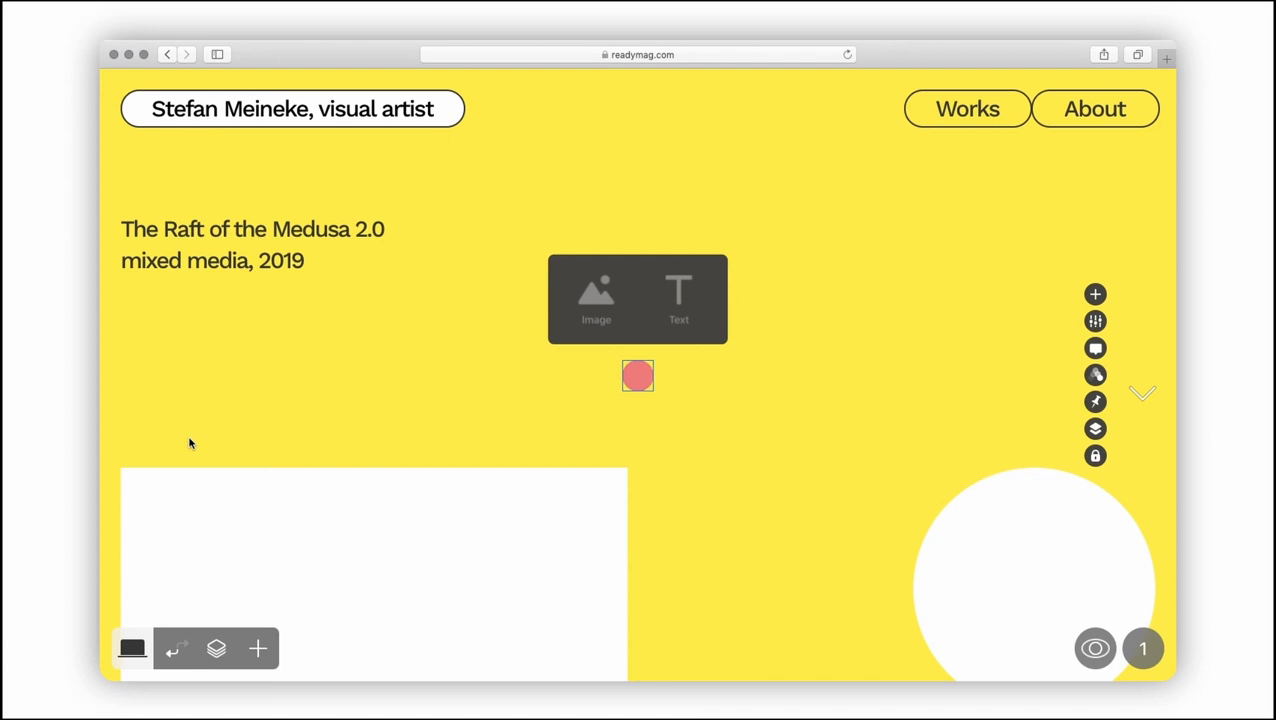
{"action": "left_click", "coordinate": [638, 376]}
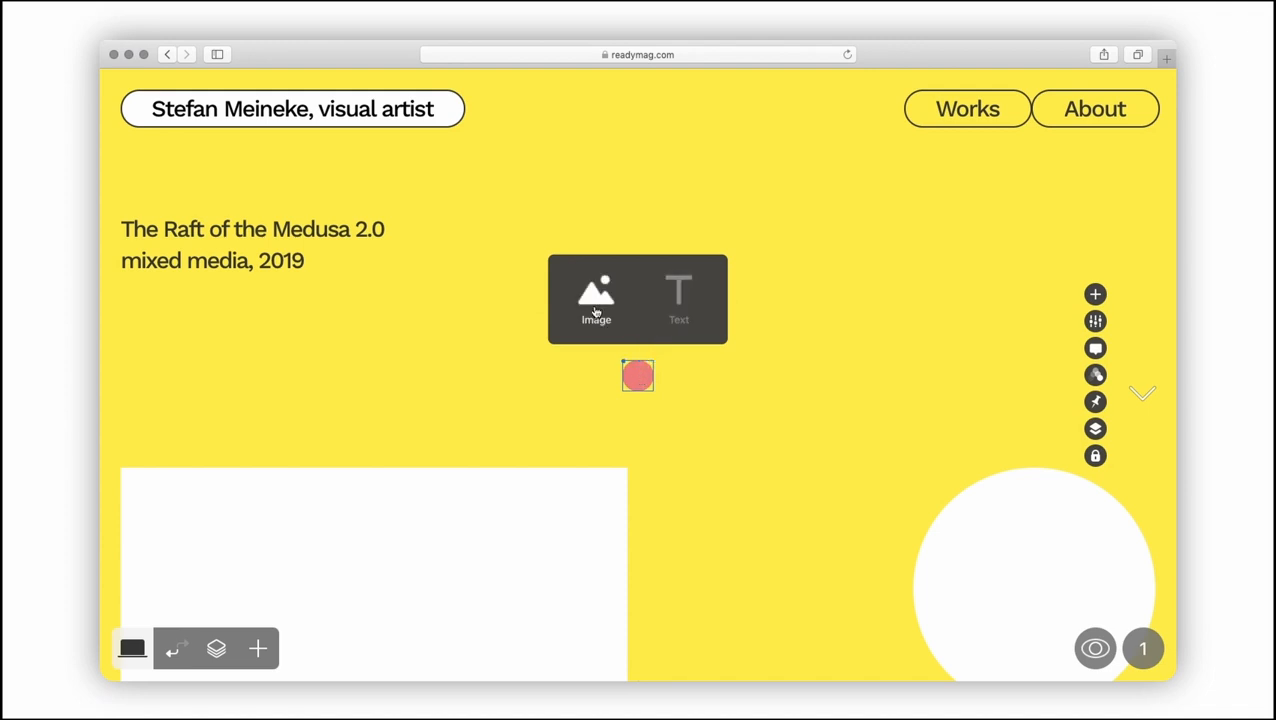
{"action": "left_click", "coordinate": [638, 376]}
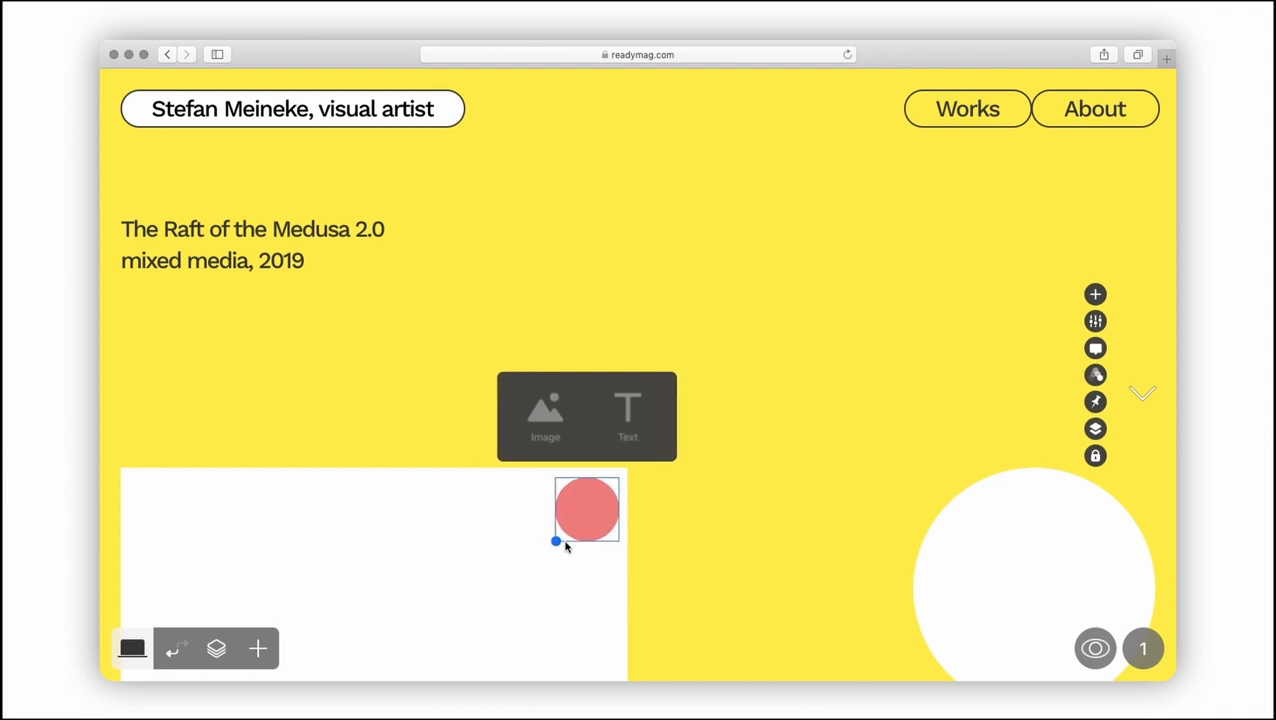
Style the hotspot pin as a yellow heart and set Show on to Hover.
{"action": "left_click", "coordinate": [1096, 320]}
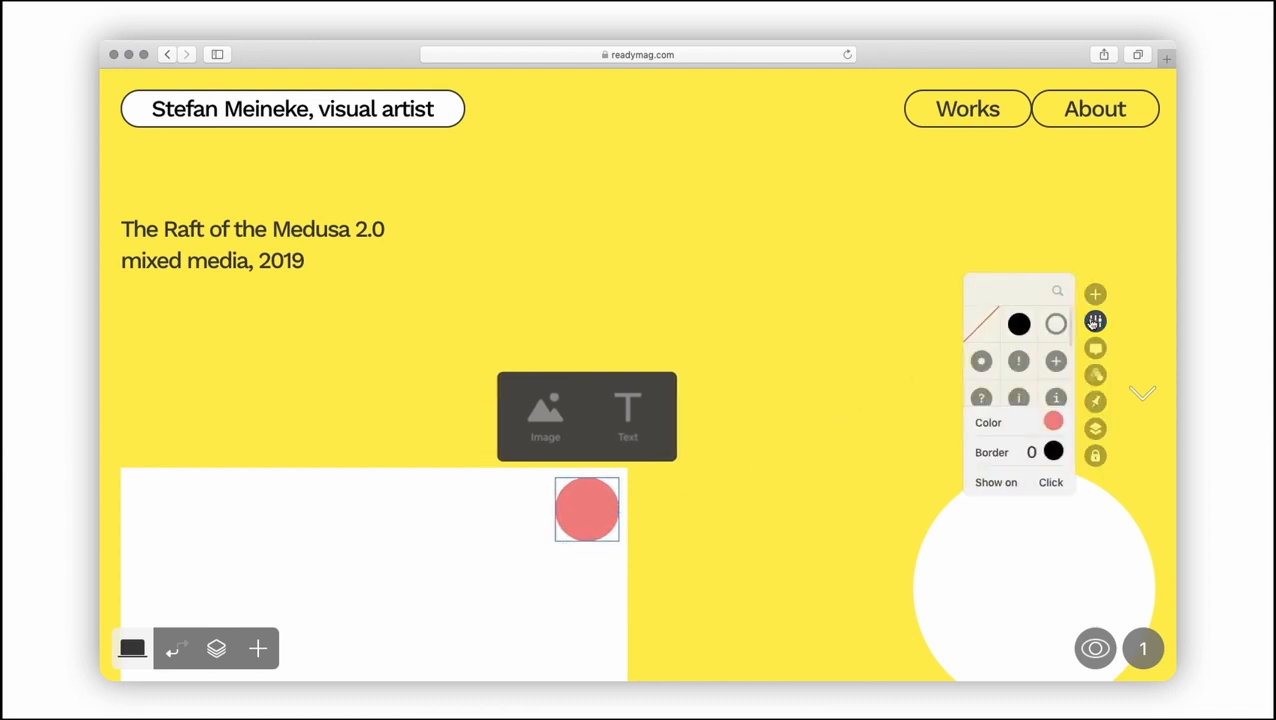
{"action": "left_click", "coordinate": [1056, 360]}
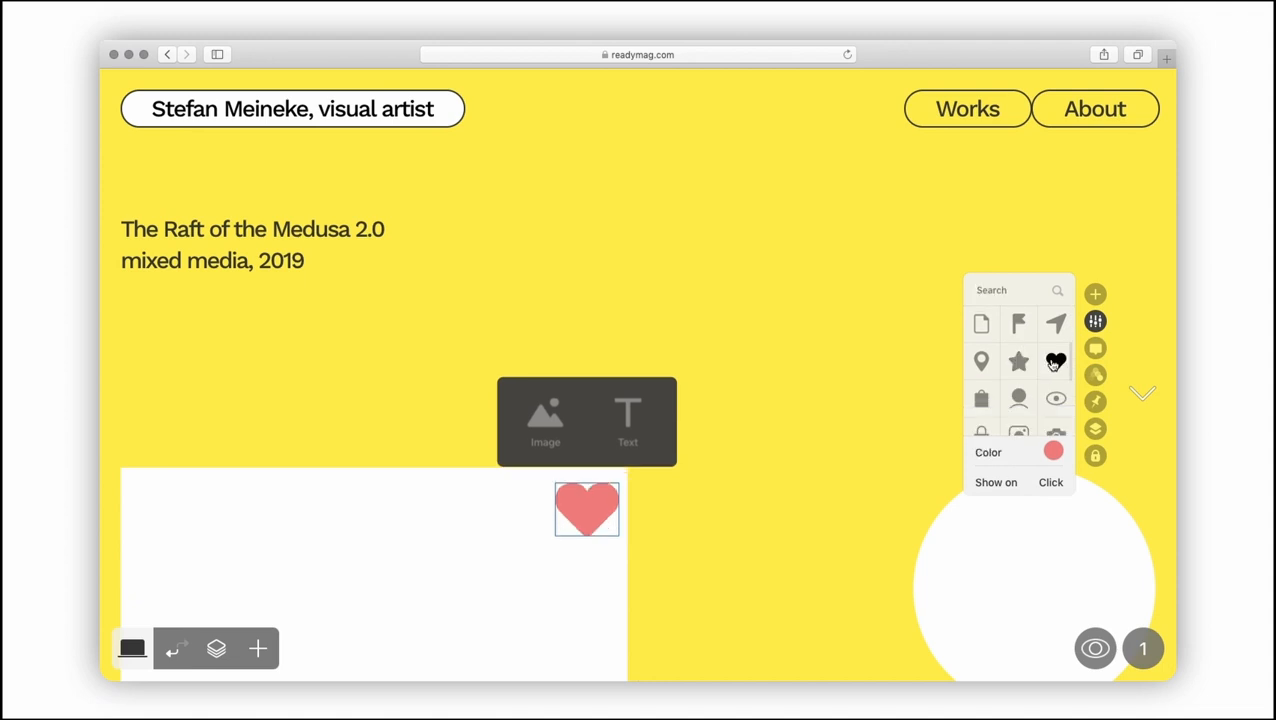
{"action": "left_click", "coordinate": [1052, 452]}
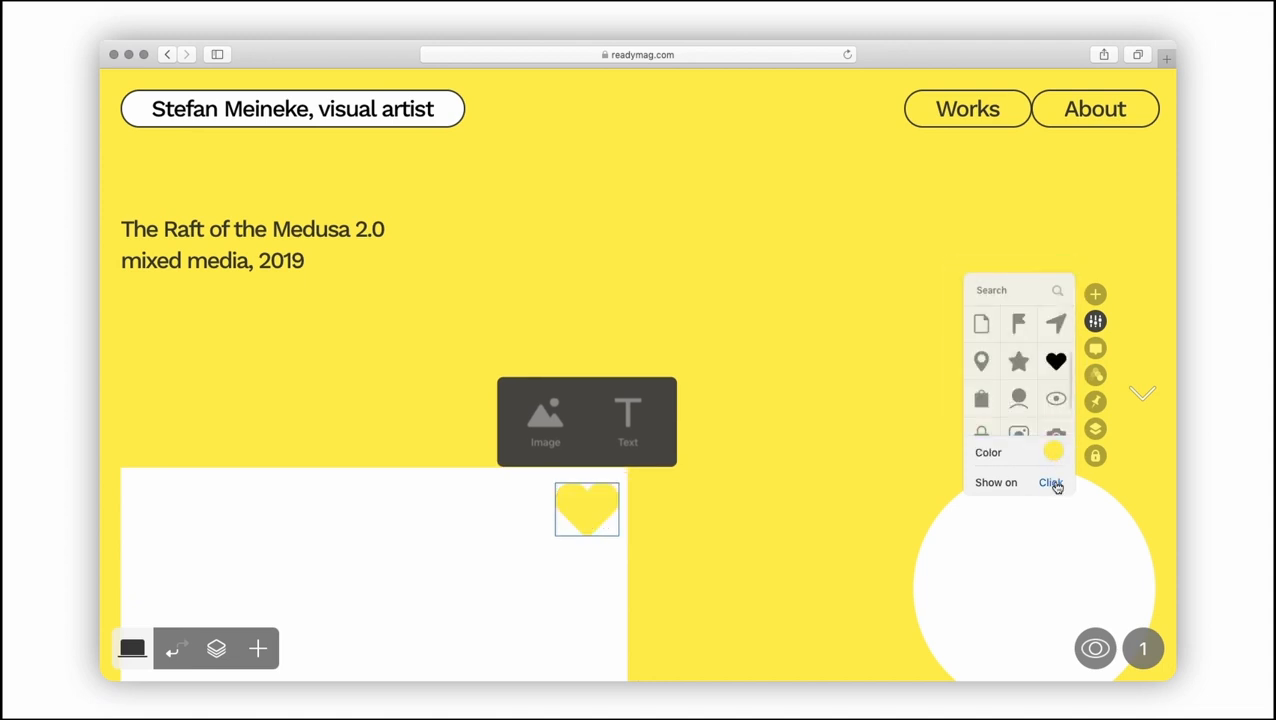
{"action": "left_click", "coordinate": [1050, 482]}
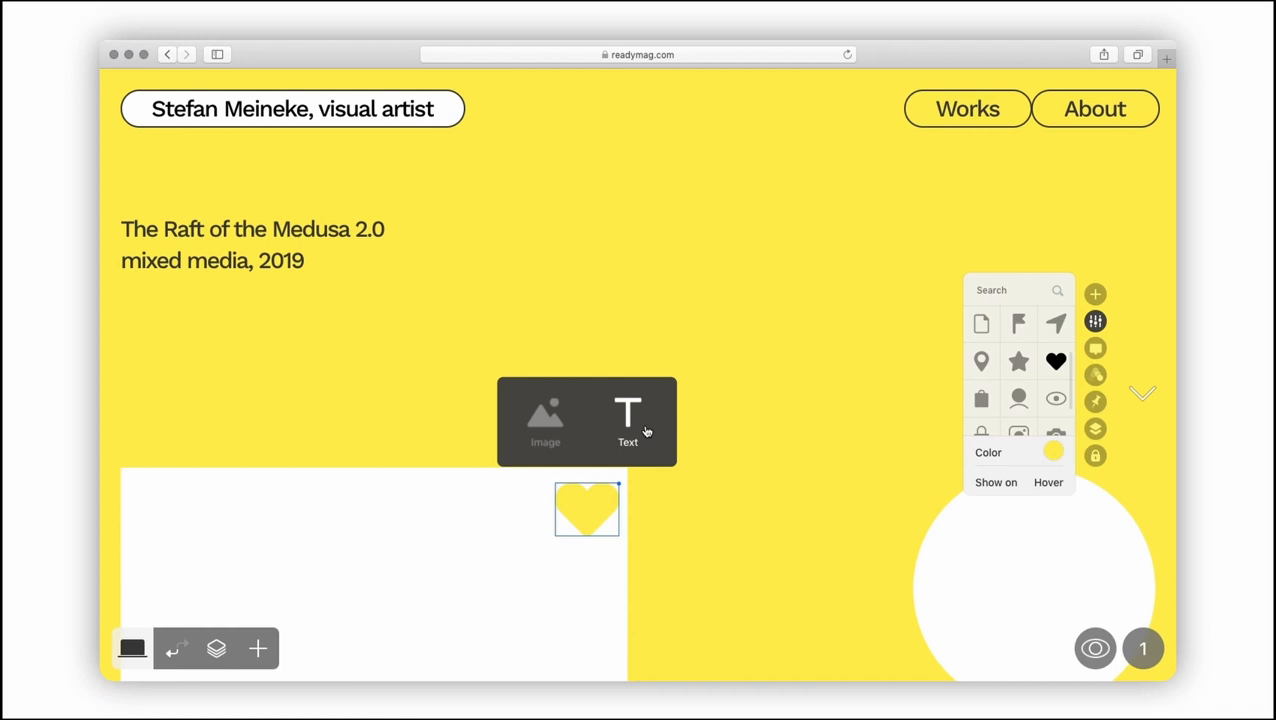
Make the tip a Text tip reading 'Performance, 2019' and finish editing.
{"action": "left_click", "coordinate": [628, 420]}
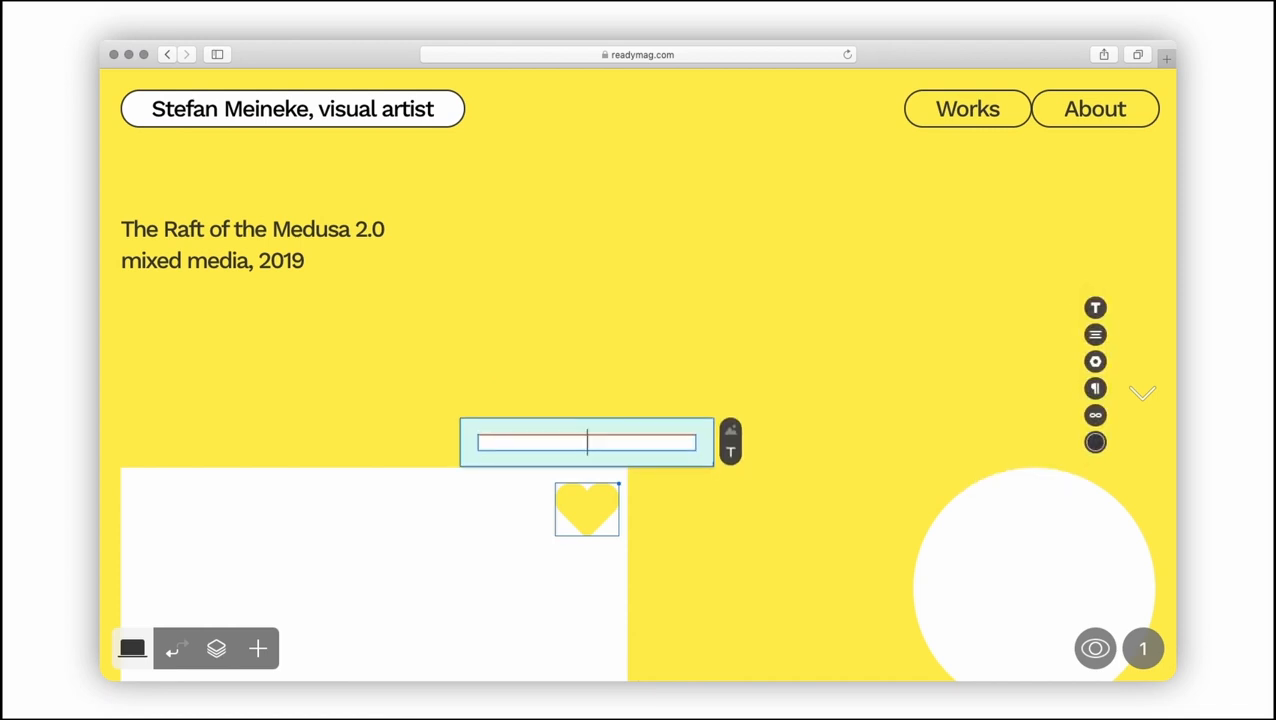
{"action": "type", "text": "Performance, 2019"}
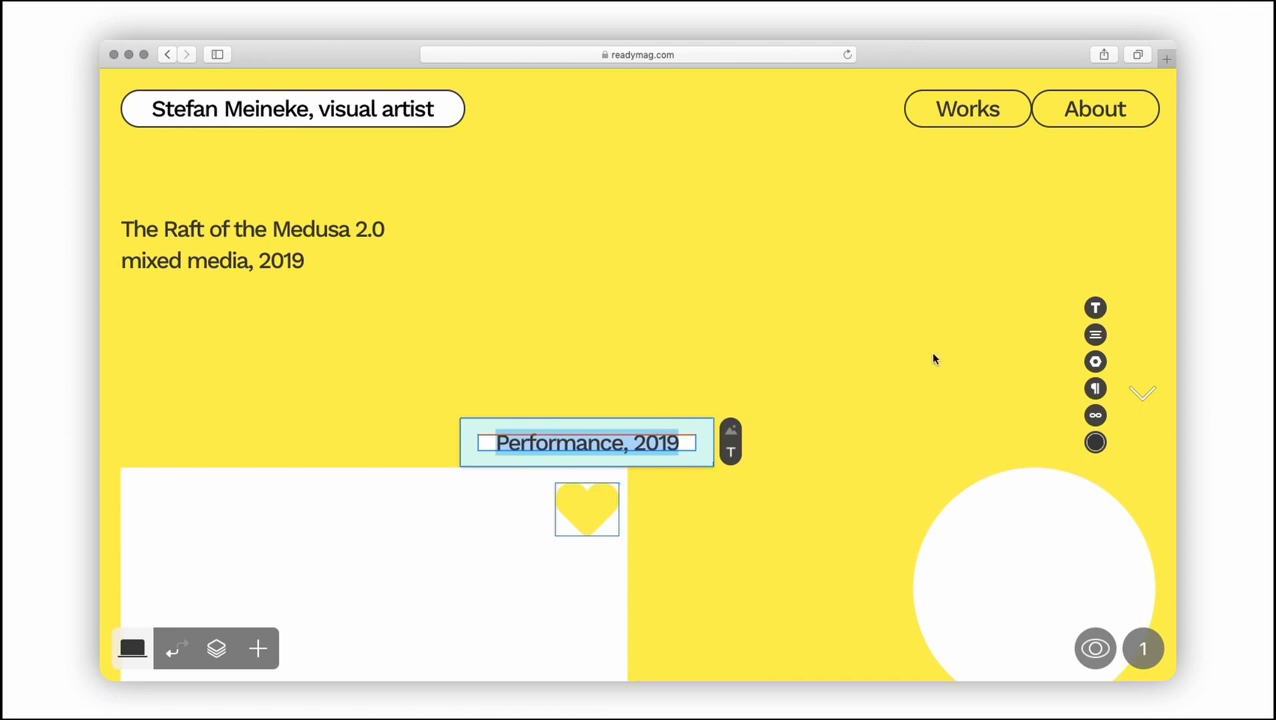
{"action": "left_click", "coordinate": [1096, 308]}
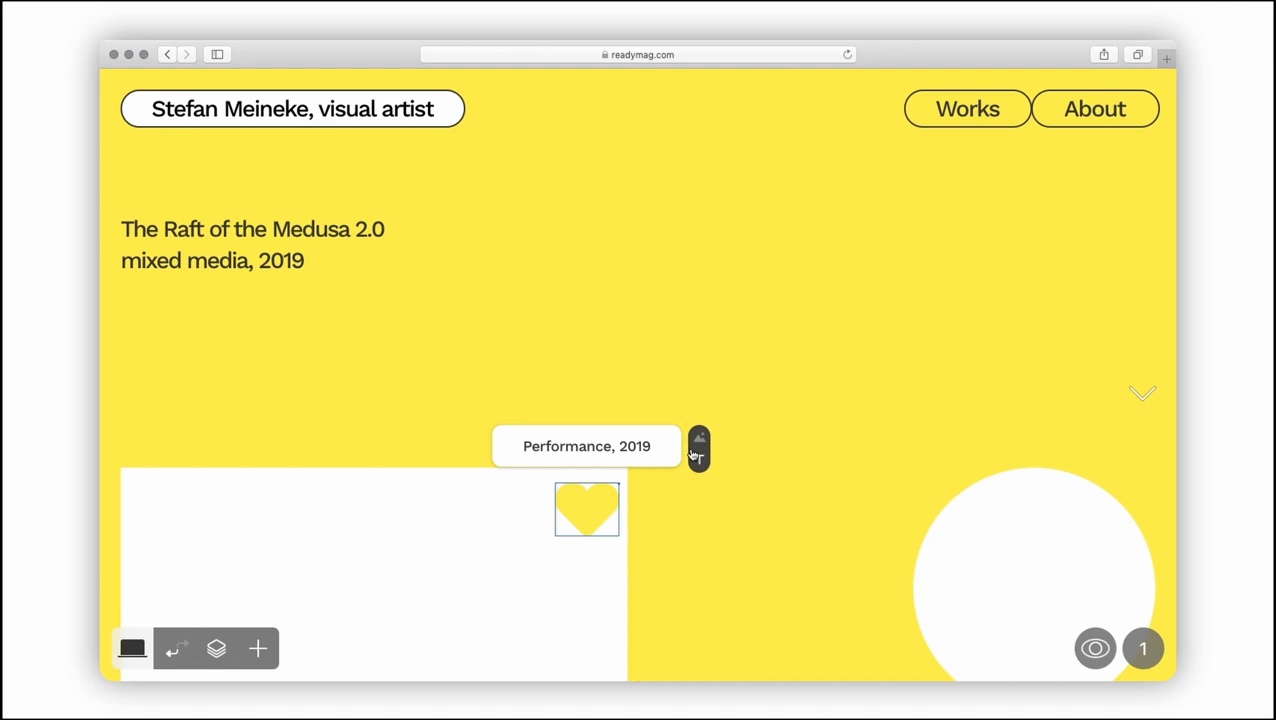
{"action": "left_click", "coordinate": [586, 446]}
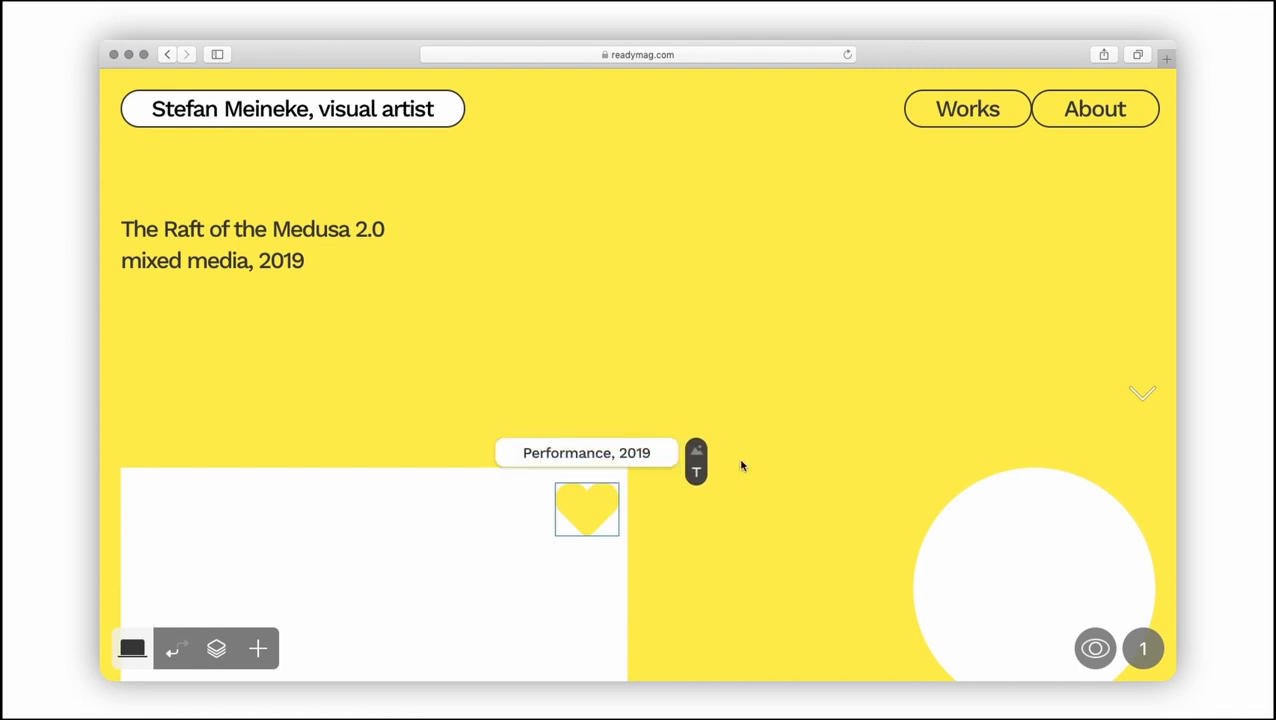
Position the tip to the right of the heart pin and enable its Shadow setting.
{"action": "left_click", "coordinate": [588, 510]}
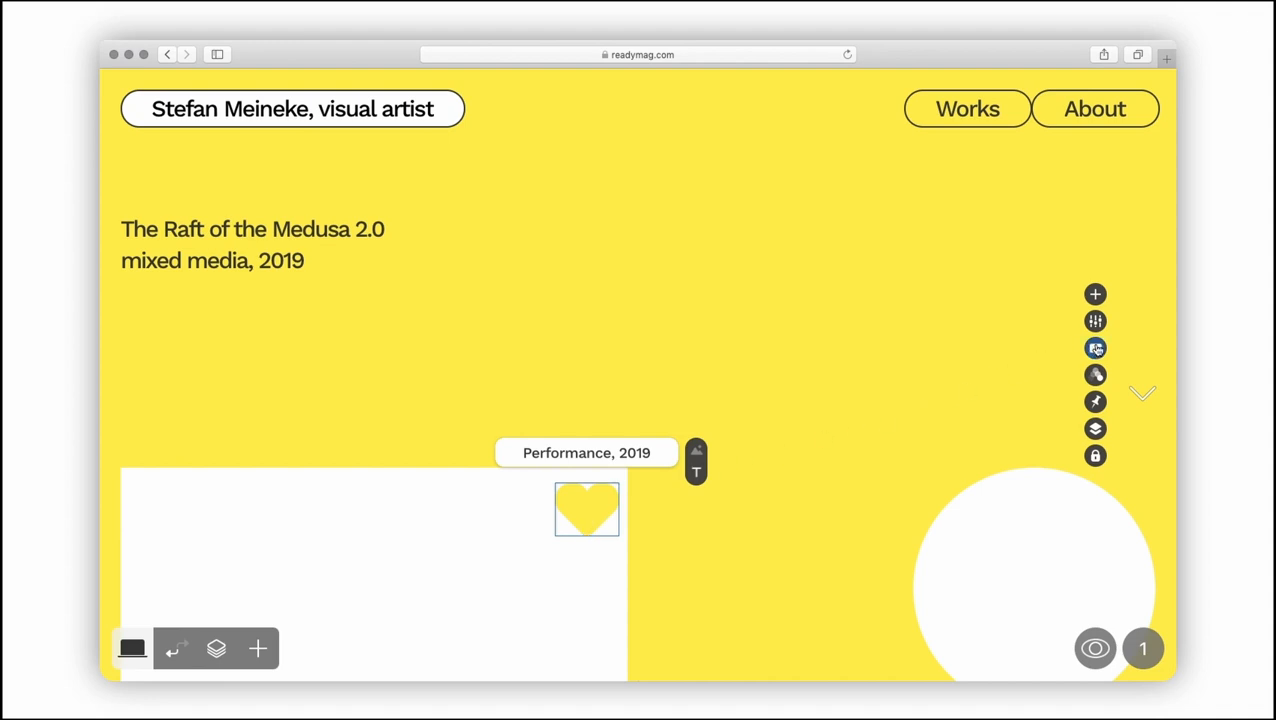
{"action": "left_click", "coordinate": [1096, 348]}
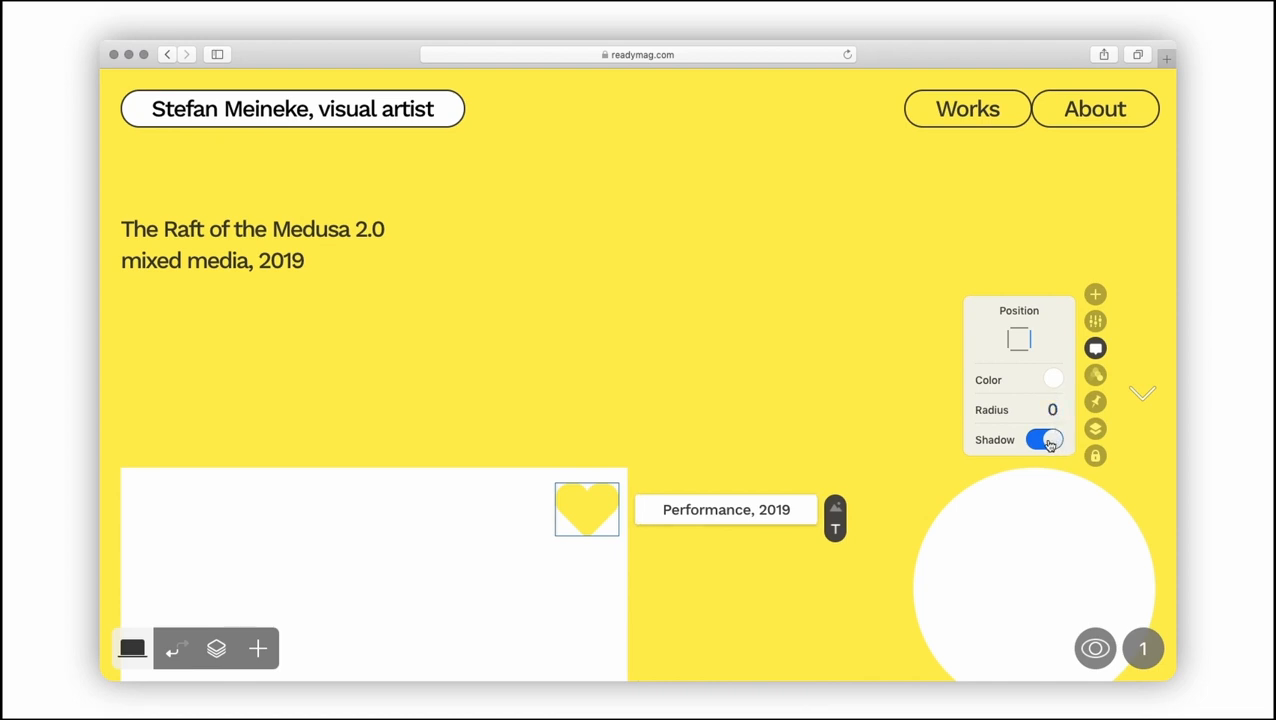
{"action": "left_click", "coordinate": [1044, 440]}
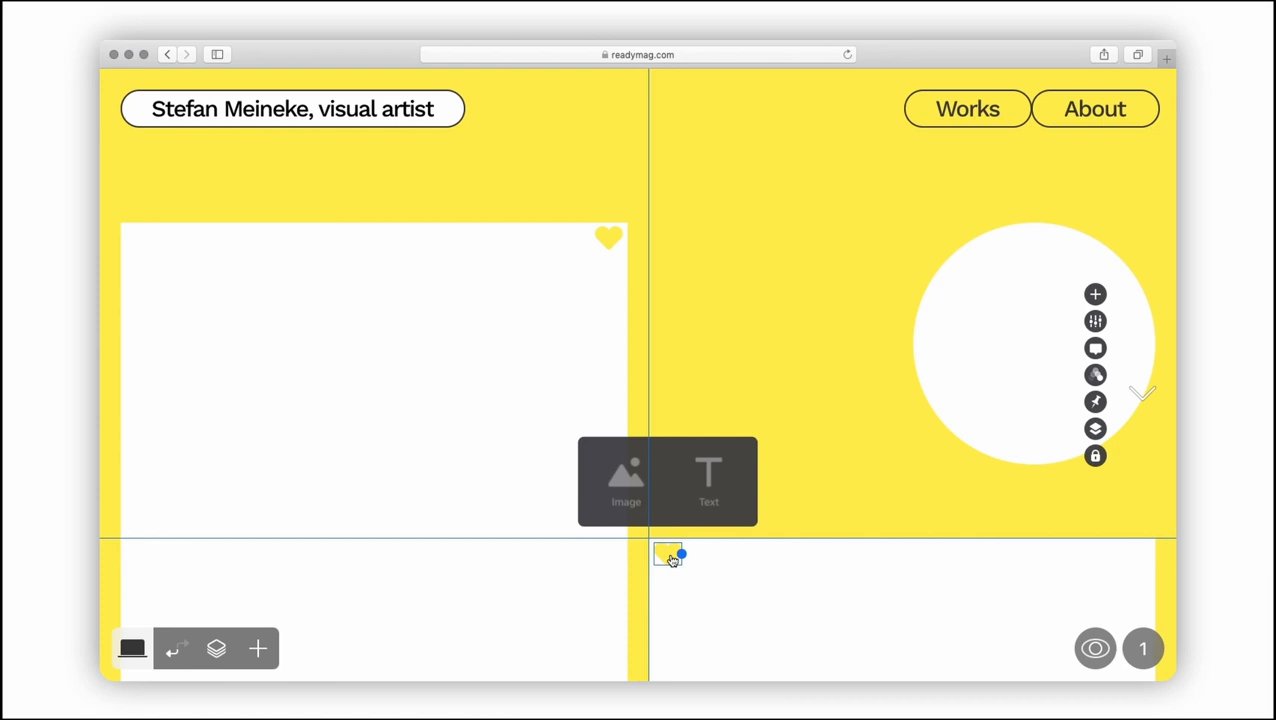
{"action": "left_click", "coordinate": [626, 482]}
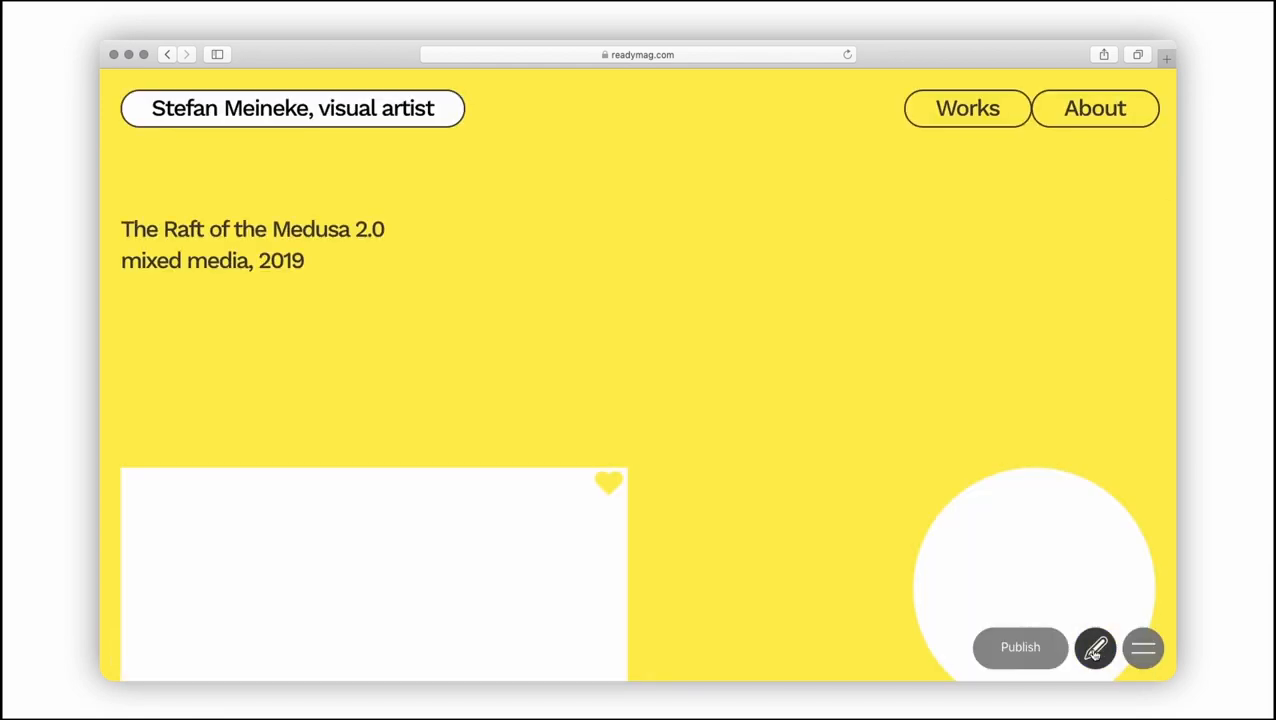
{"action": "mouse_move", "coordinate": [608, 482]}
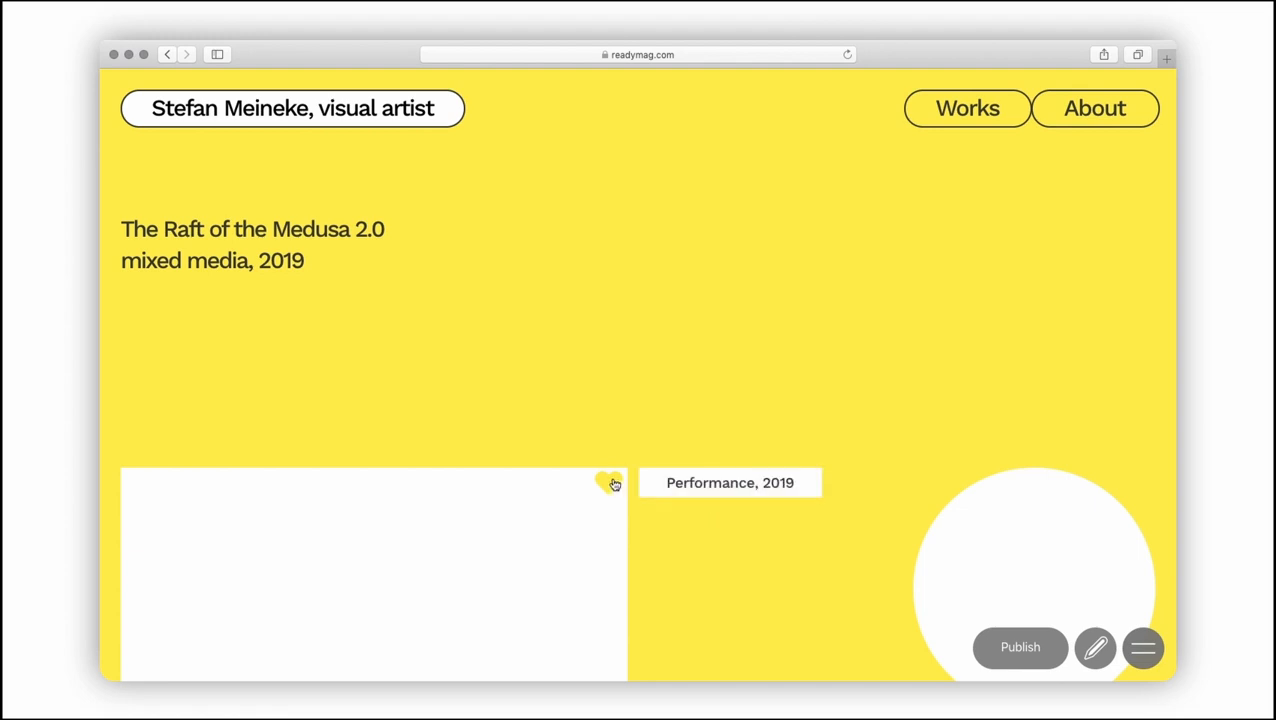
{"action": "scroll", "scroll_direction": "down", "scroll_amount": 3}
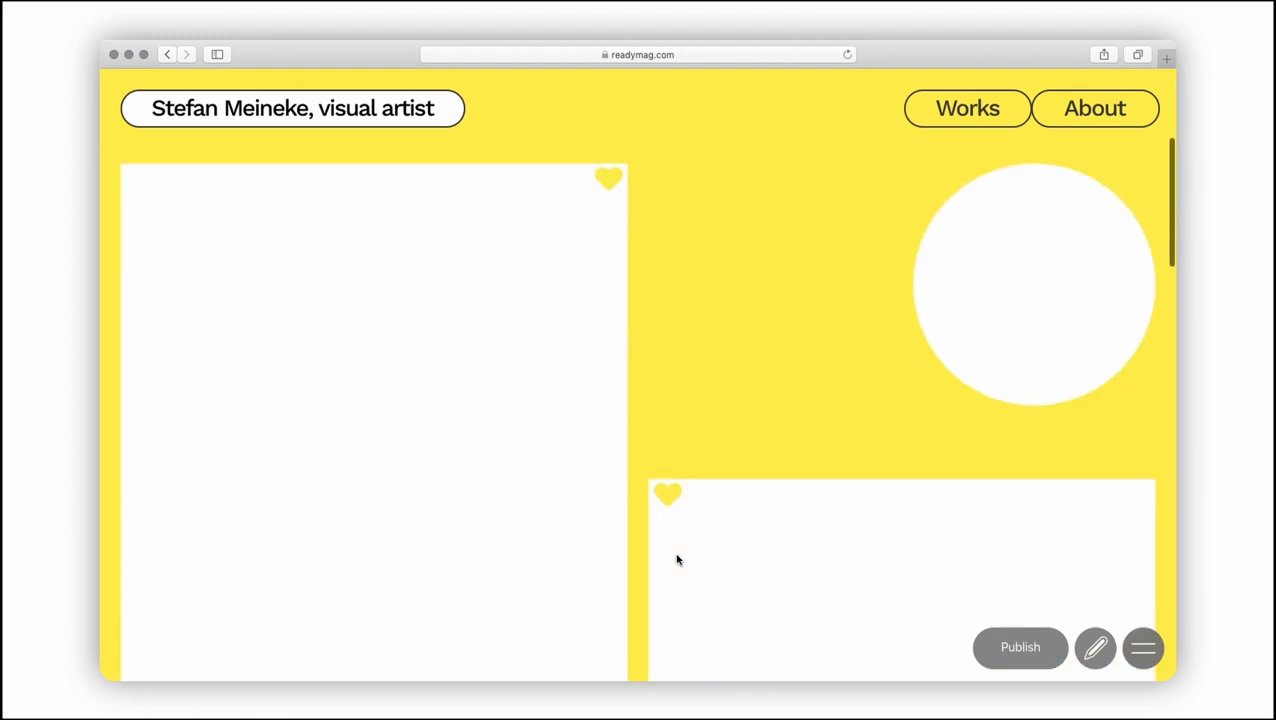